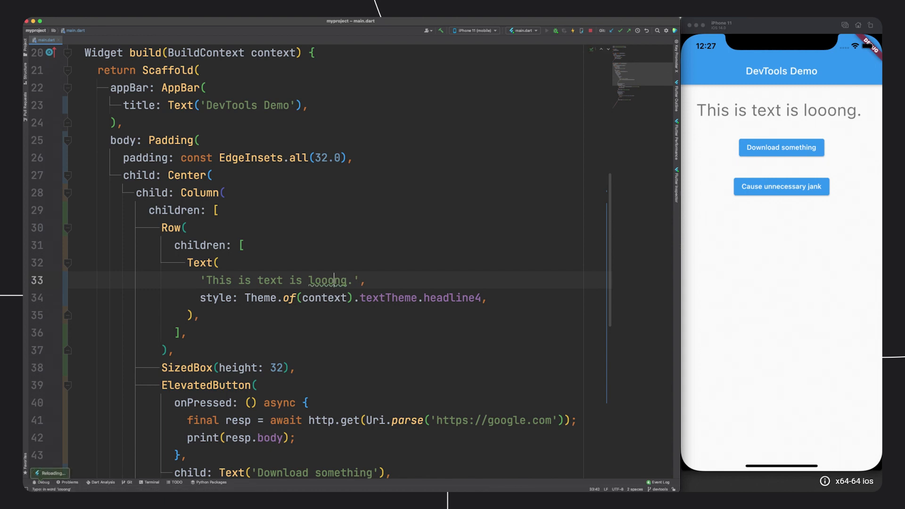
# Lengthen the Text widget string to 'This is text is looong.' and hot reload to trigger the 10-pixel overflow.
pyautogui.write('o')
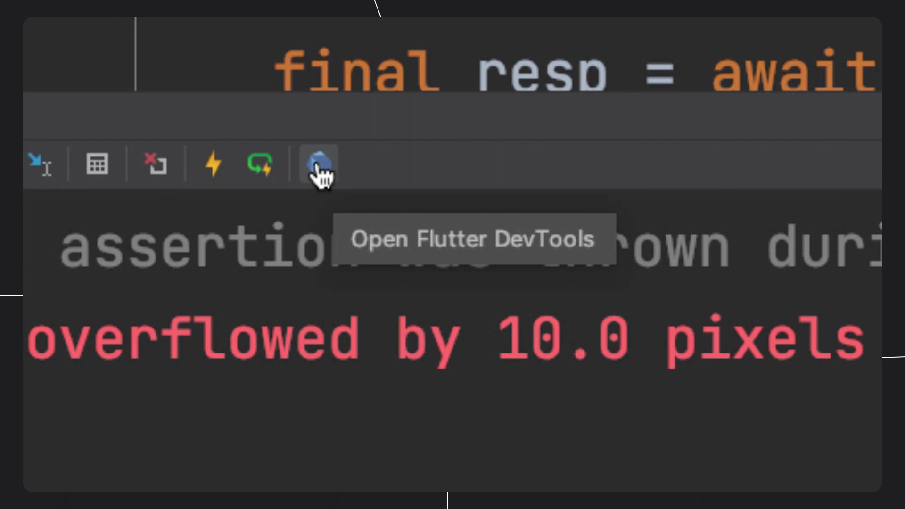
# Launch Flutter DevTools from the Run tool window to show the Performance frame timeline.
pyautogui.click(317, 164)
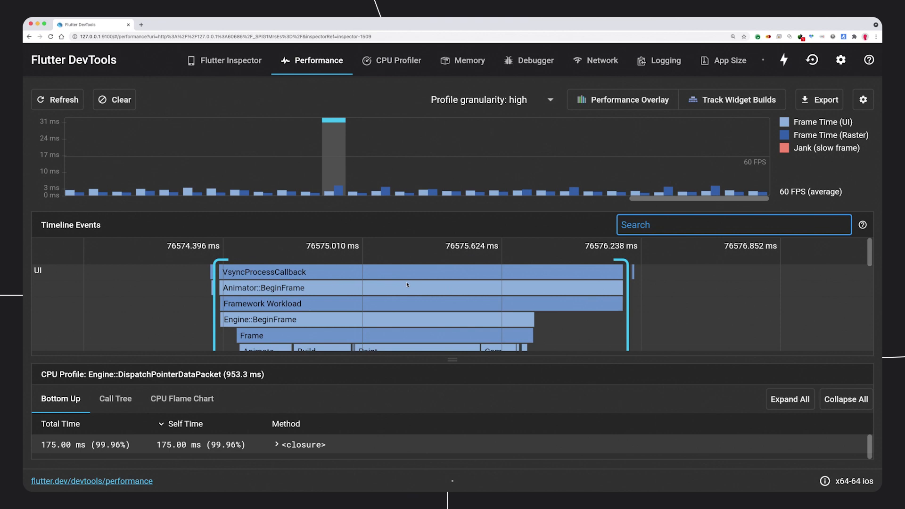
# Expand the CPU Profiler's 'all' call tree, scroll the Memory heap snapshot, then open the Debugger.
pyautogui.click(397, 60)
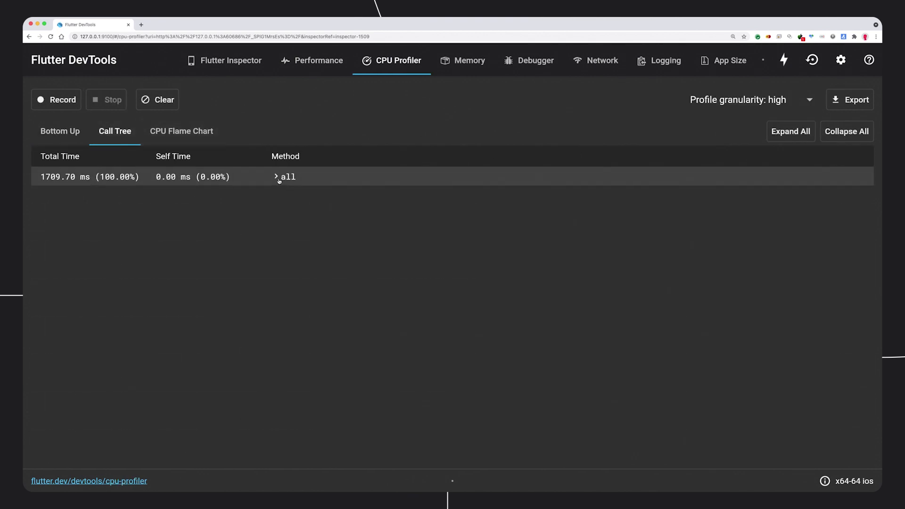
pyautogui.click(278, 177)
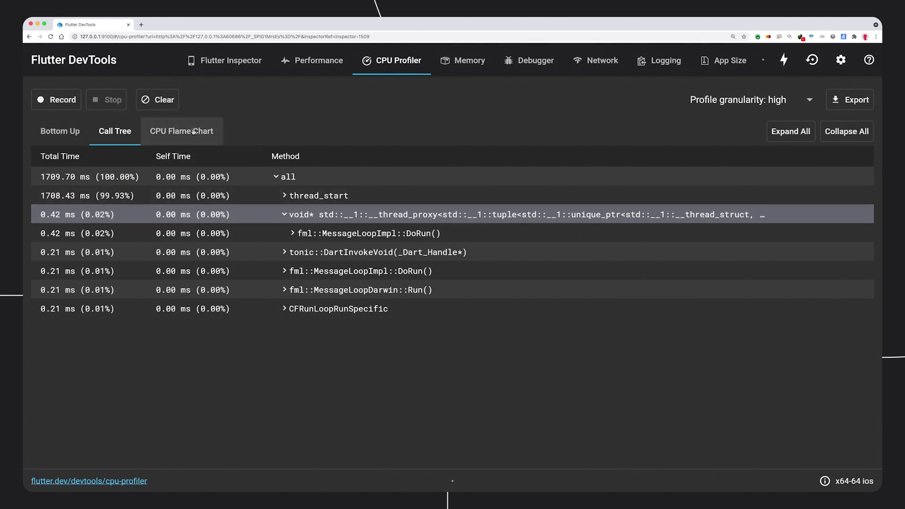
pyautogui.click(469, 60)
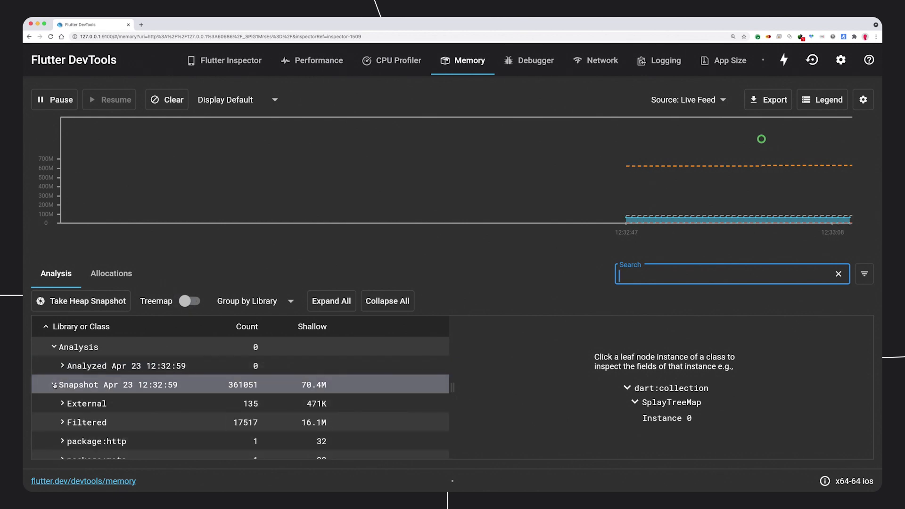
pyautogui.scroll(-3)
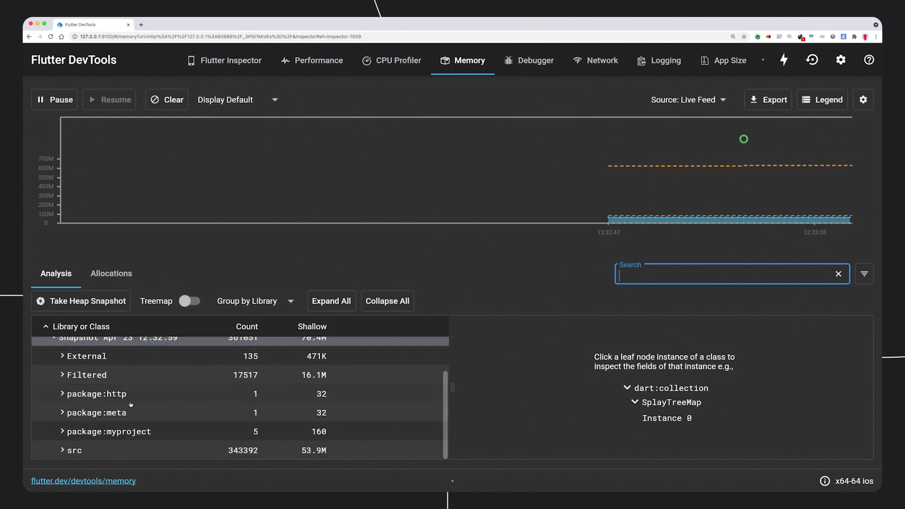
pyautogui.click(535, 60)
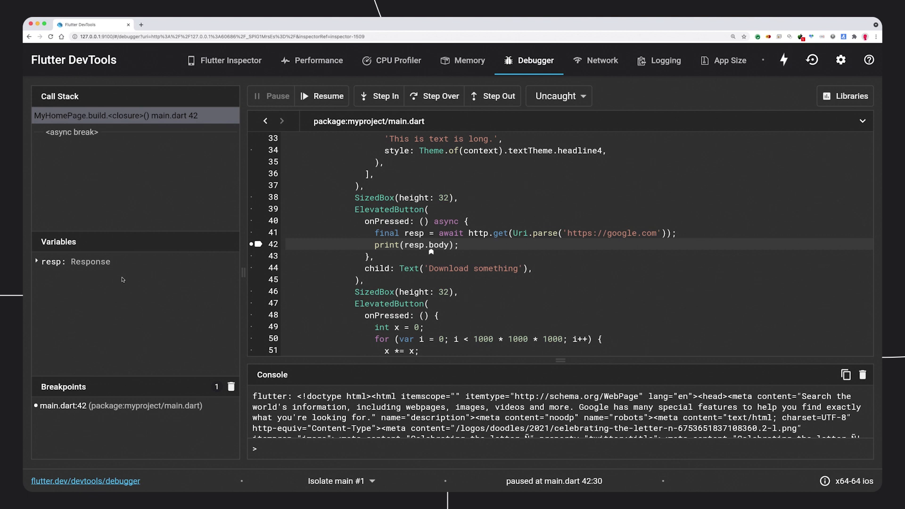
pyautogui.click(36, 262)
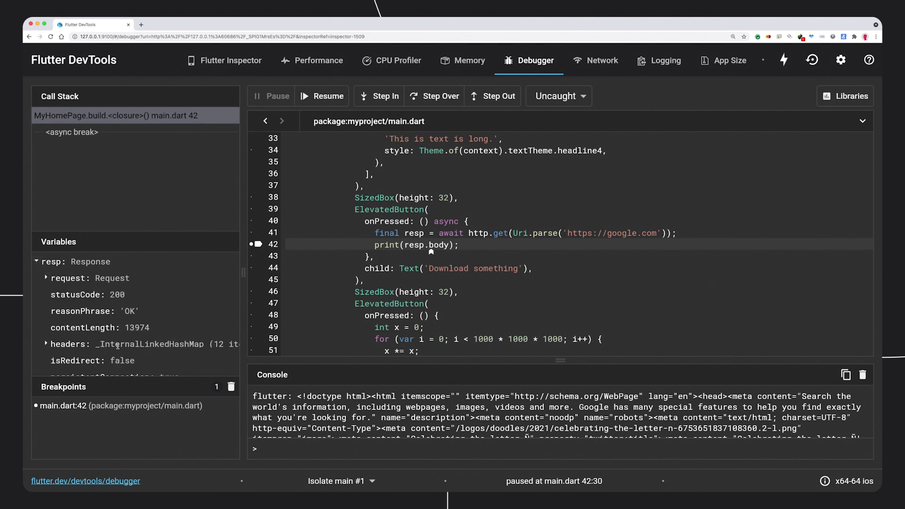
pyautogui.click(602, 60)
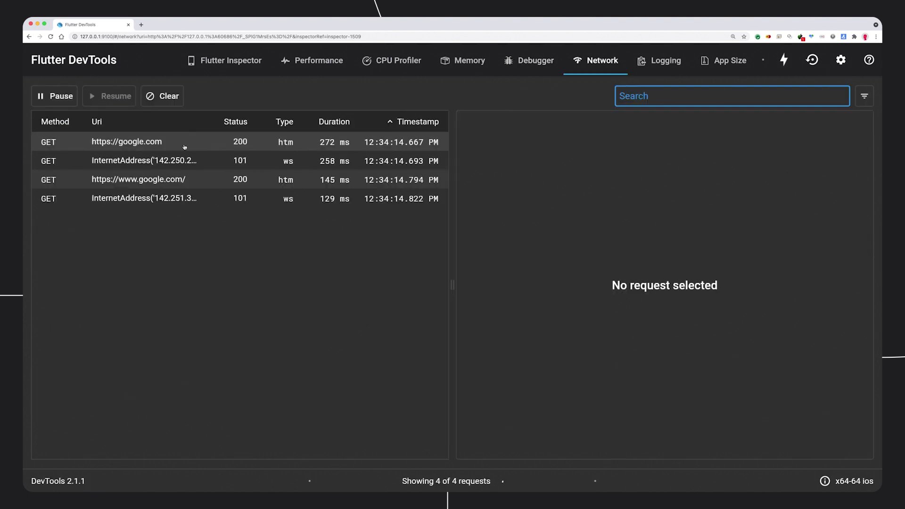
pyautogui.click(127, 142)
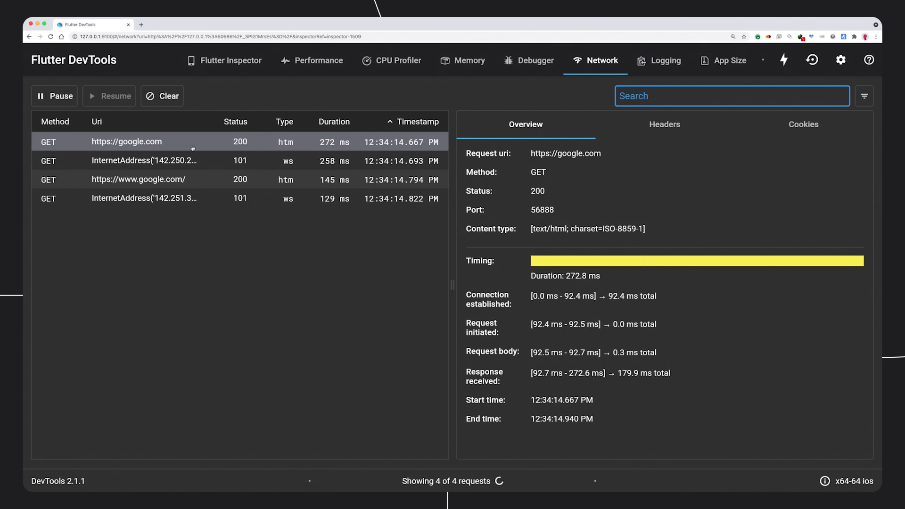
pyautogui.click(665, 124)
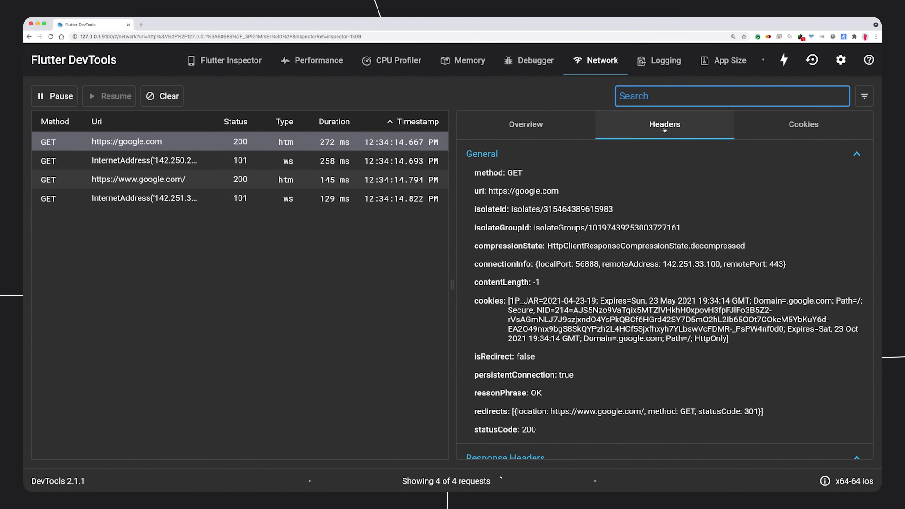
pyautogui.scroll(-3)
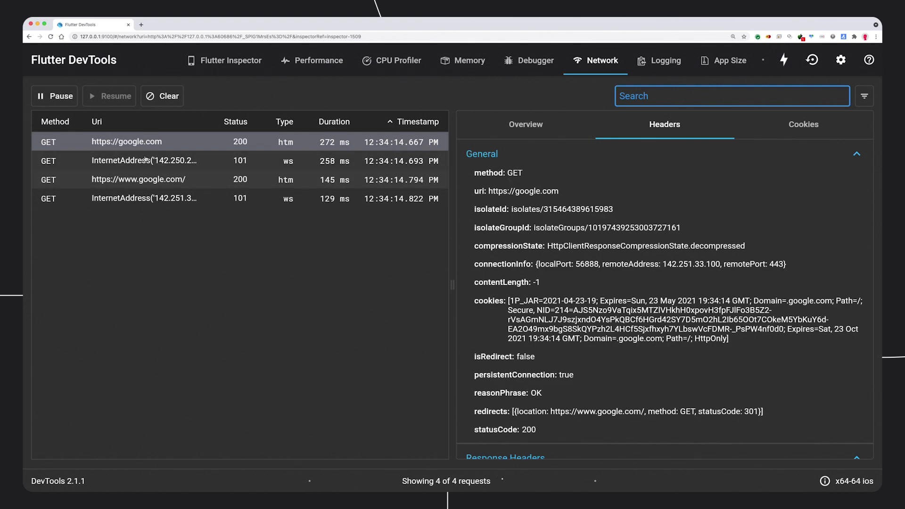
# Open the Logging view listing 548 events and select a socket profiling entry.
pyautogui.click(659, 60)
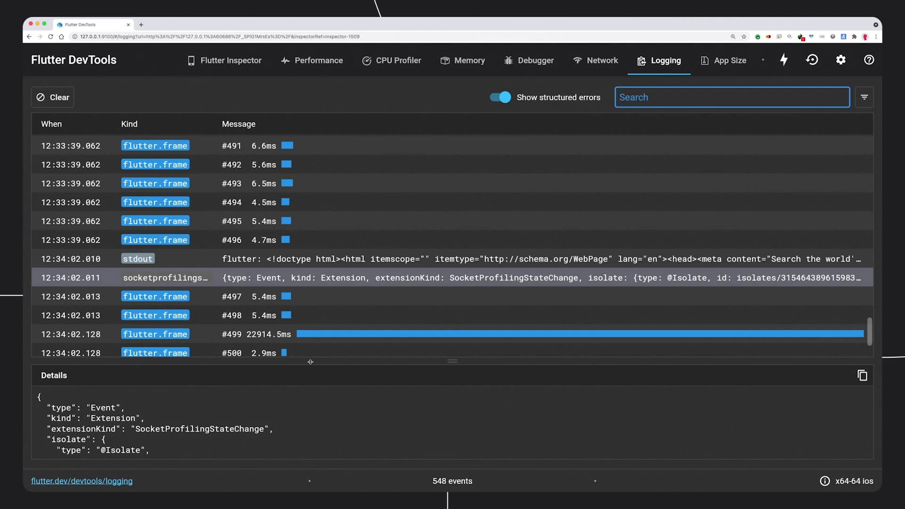
pyautogui.click(729, 59)
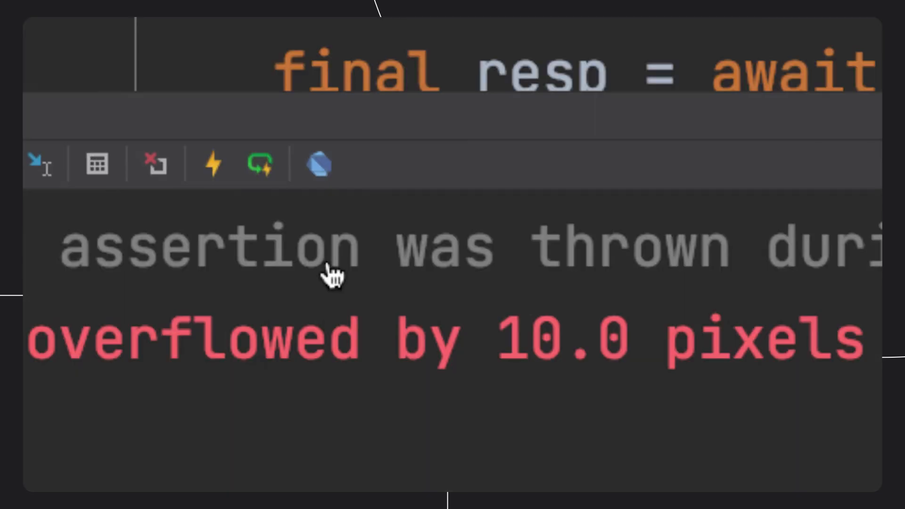
pyautogui.moveTo(316, 163)
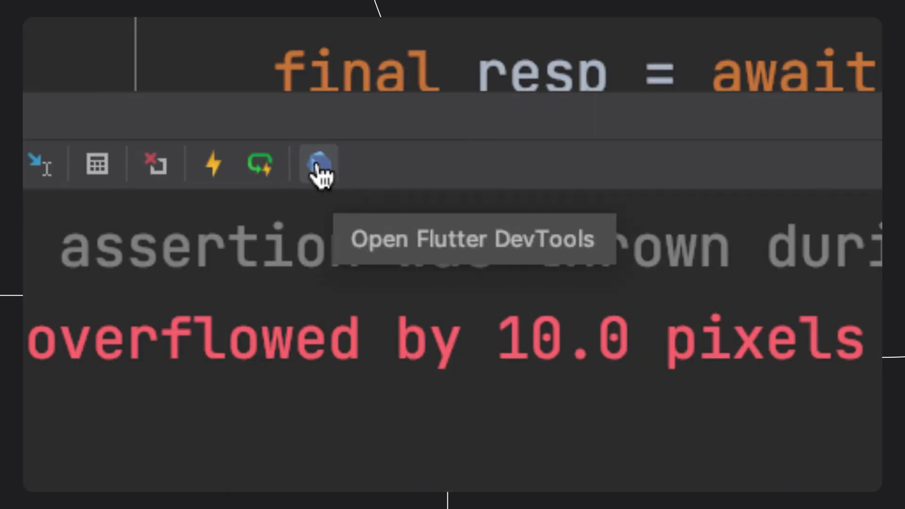